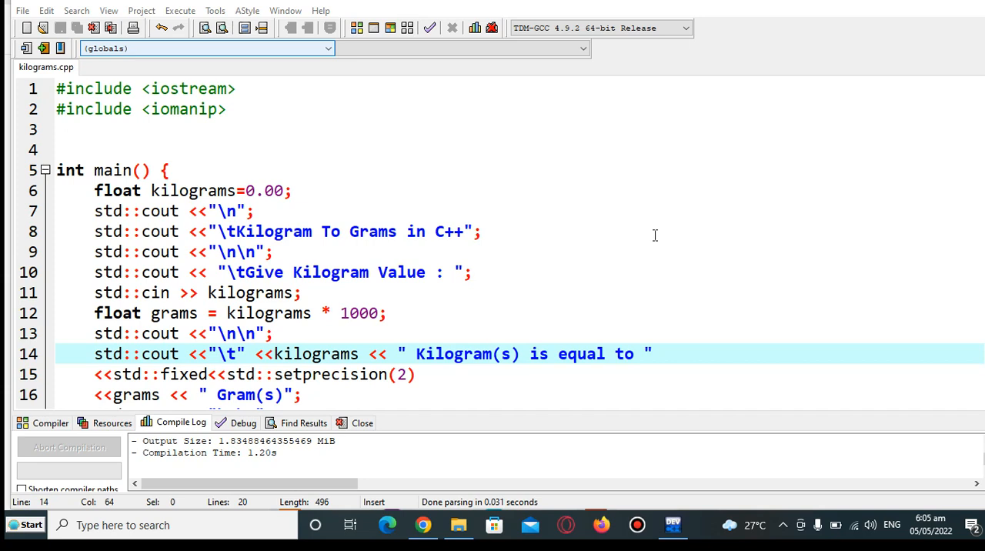
pyautogui.moveTo(649, 234)
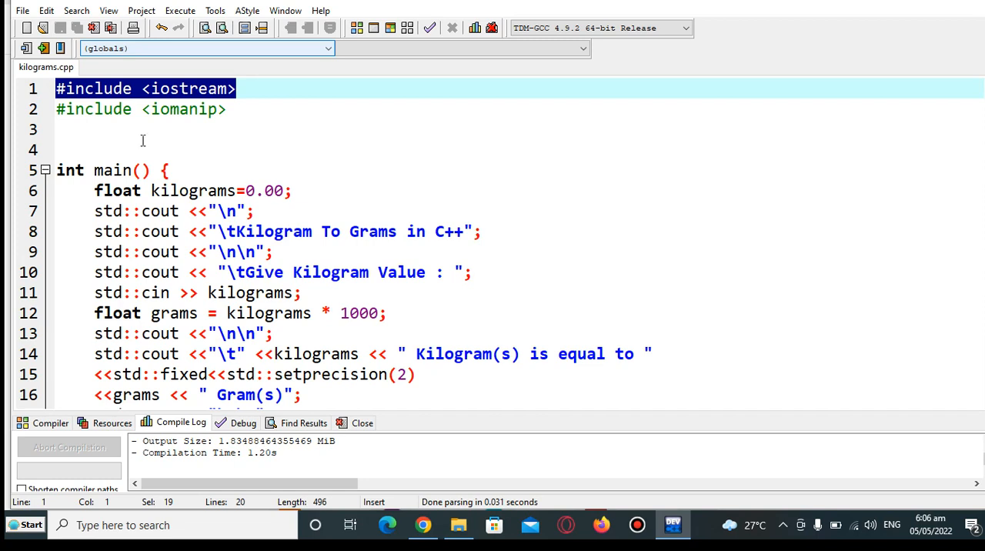
# - Review the main function, the kilogram input line and the grams conversion calculation
pyautogui.click(215, 109)
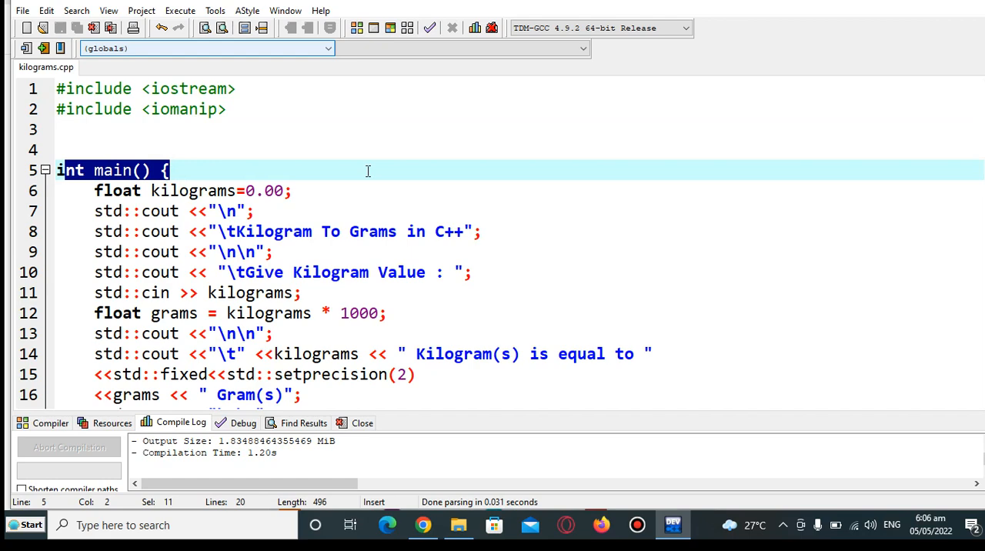
pyautogui.scroll(-3)
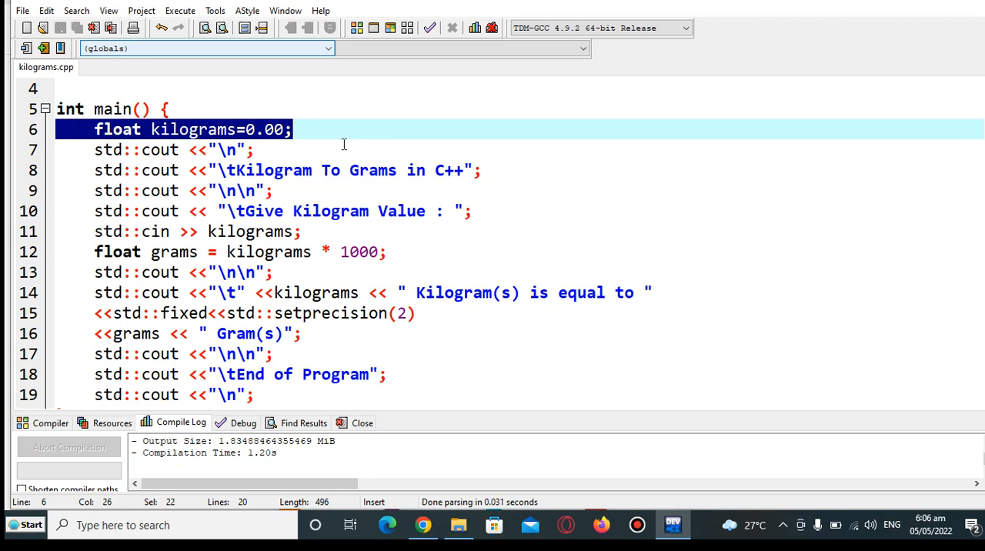
pyautogui.moveTo(238, 210)
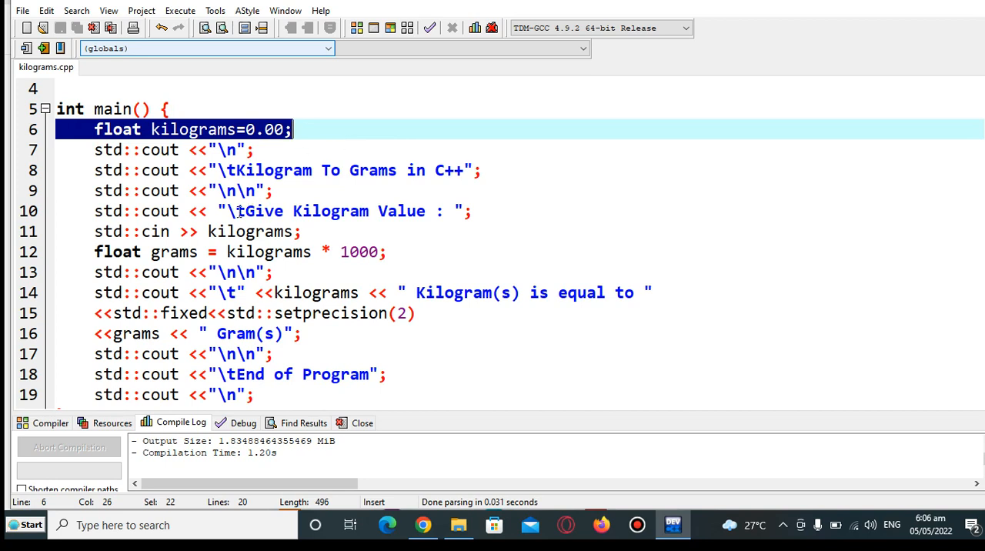
pyautogui.moveTo(92, 149)
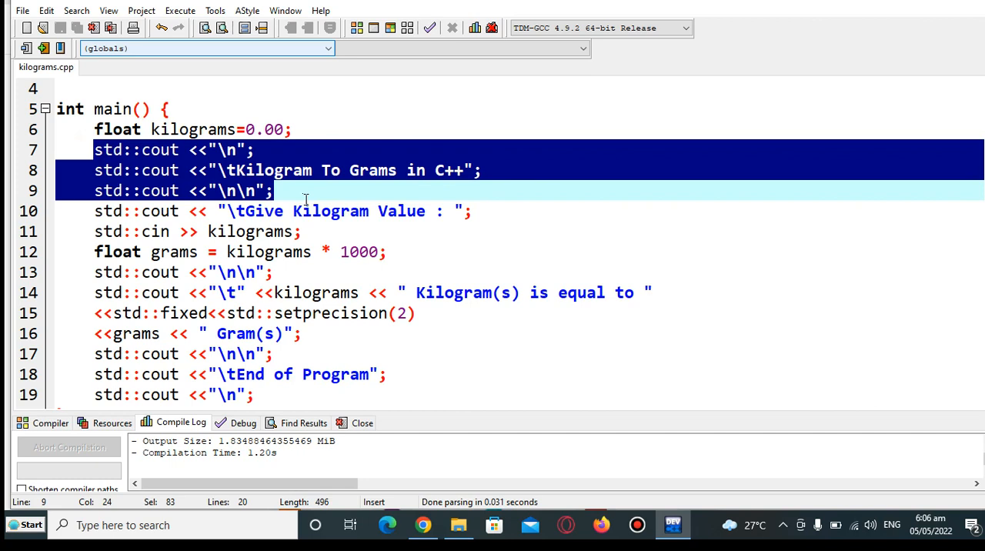
pyautogui.click(87, 231)
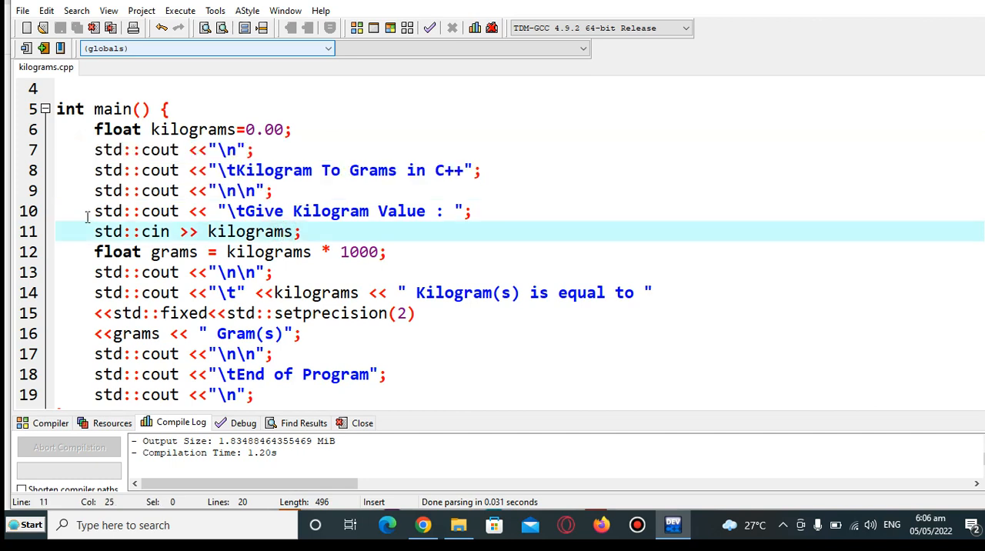
pyautogui.moveTo(94, 211); pyautogui.dragTo(301, 230)
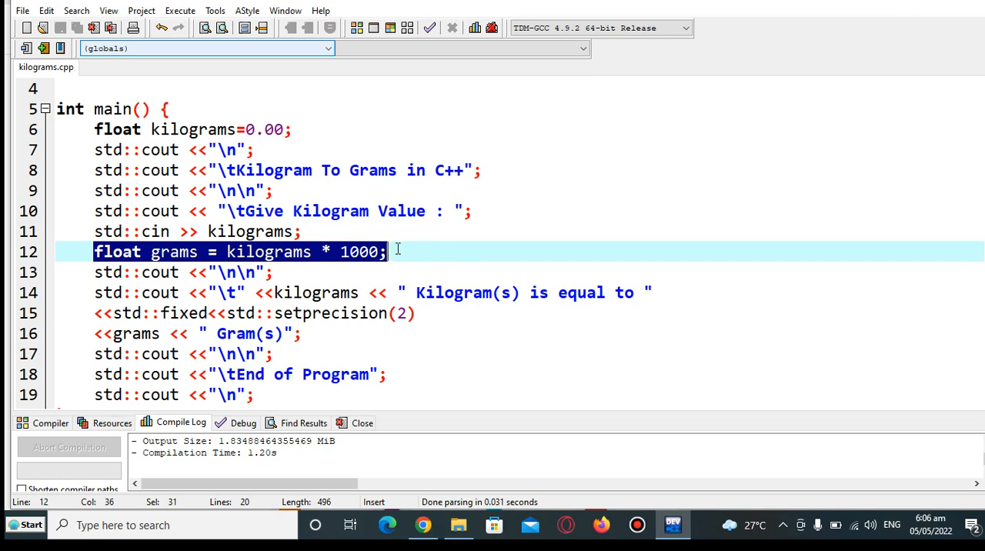
pyautogui.moveTo(397, 249)
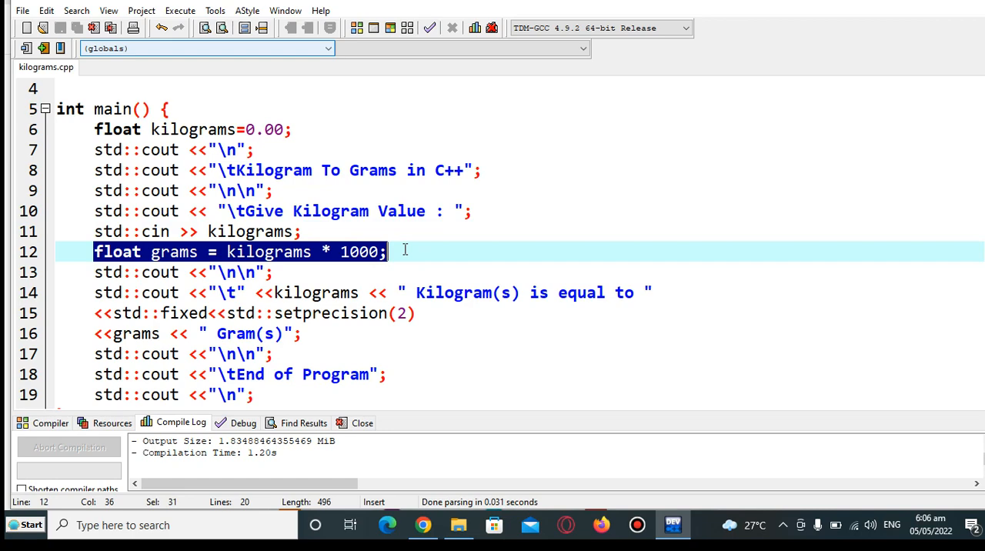
pyautogui.click(93, 271)
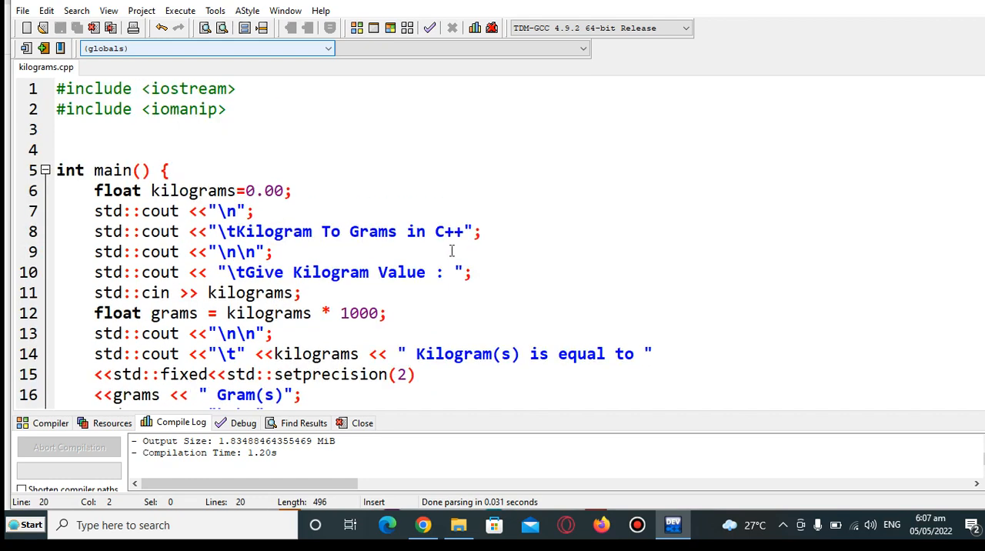
# - Bring up the Execute menu with the compile and run options
pyautogui.click(180, 11)
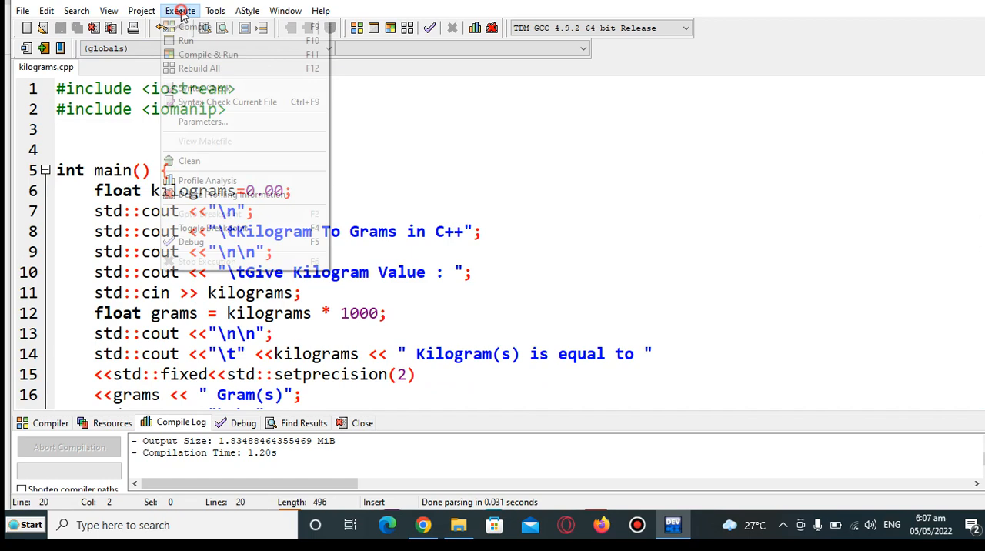
# - Compile and run the converter and enter 7.4 kilograms, giving 7400.00 Gram(s)
pyautogui.click(207, 54)
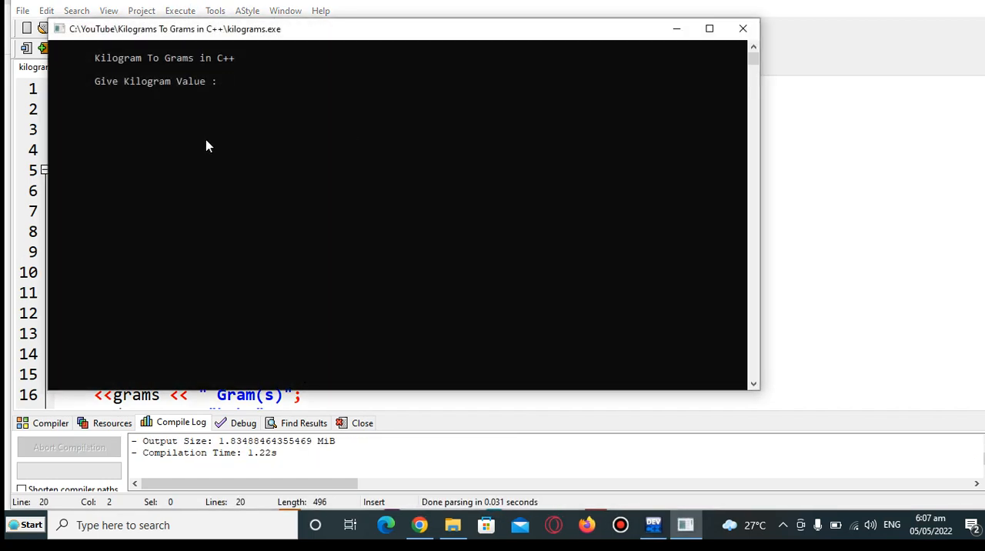
pyautogui.moveTo(223, 154)
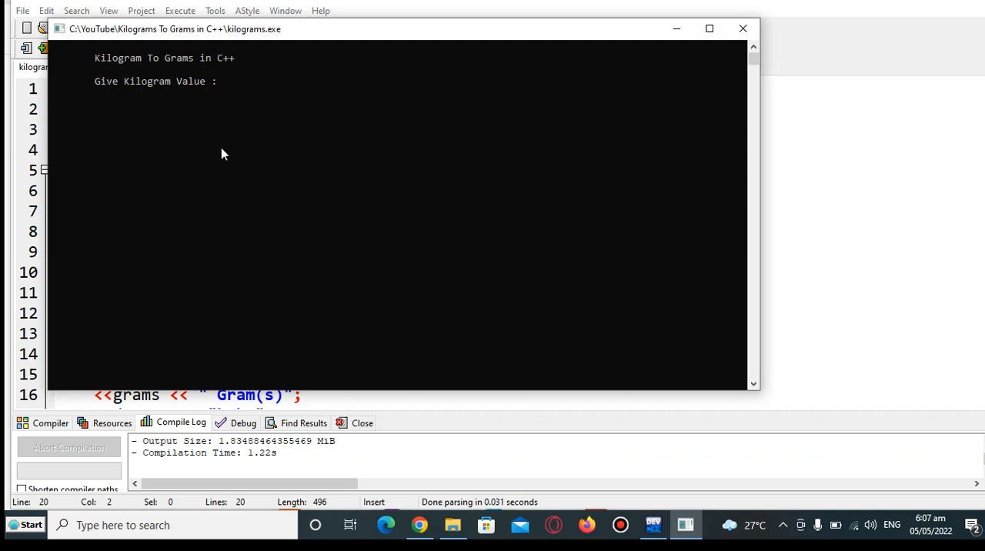
pyautogui.write('7.4')
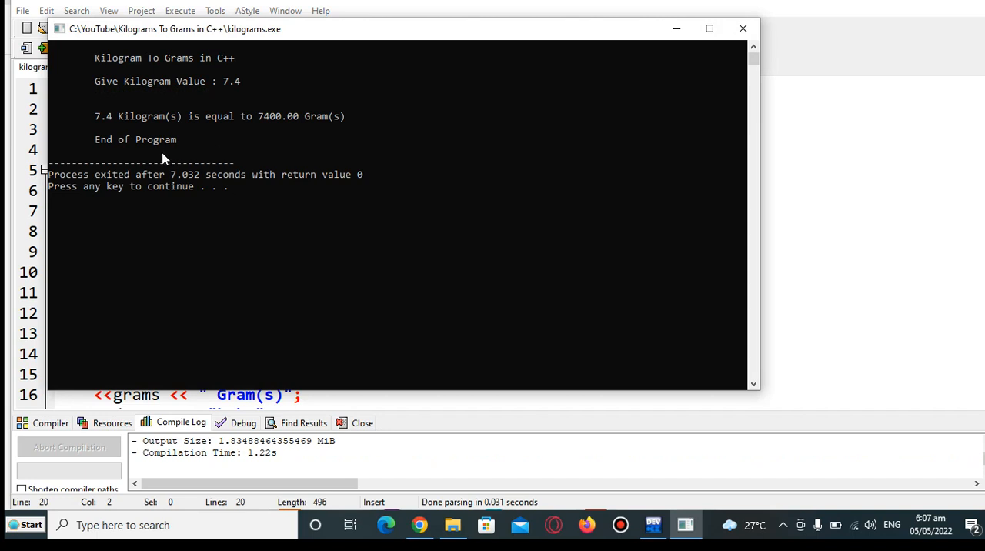
pyautogui.moveTo(385, 120)
pyautogui.write('6')
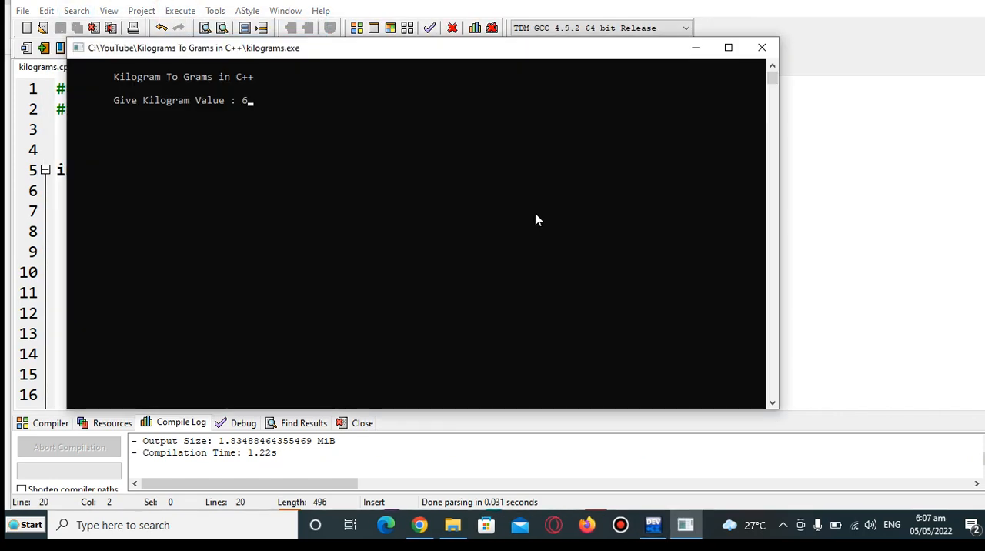
# - Run the converter again with 6.34 kilograms, giving 6340.00 Gram(s) in the console
pyautogui.write('.34')
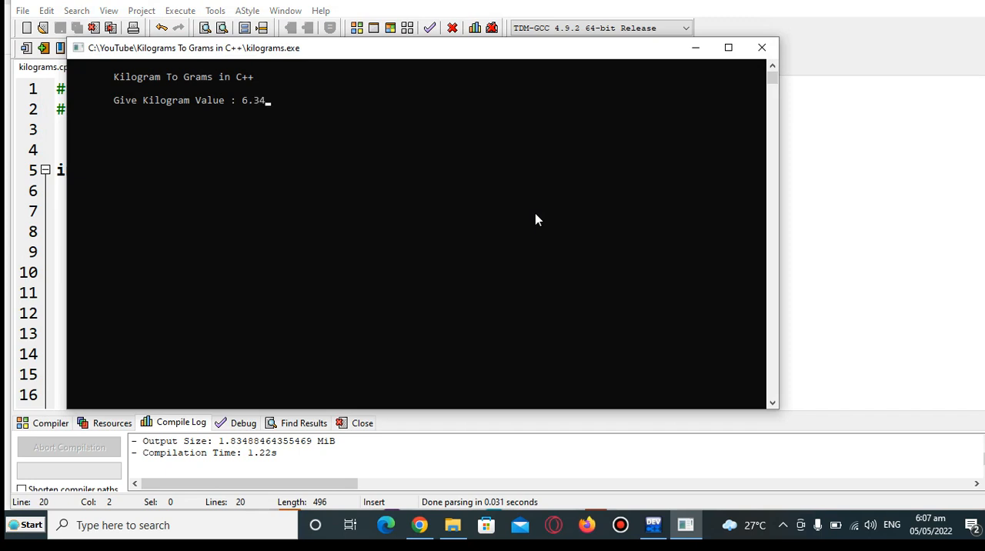
pyautogui.press('enter')
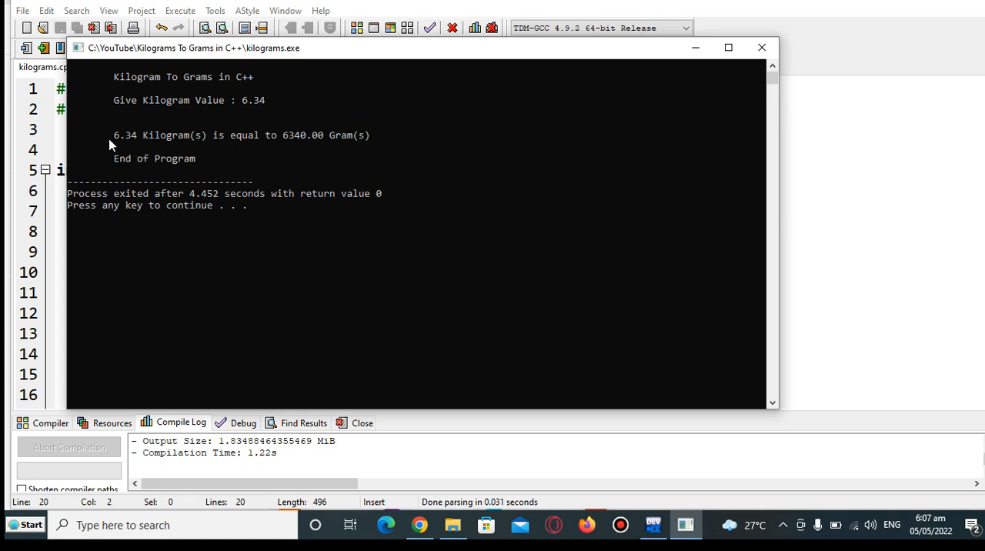
pyautogui.moveTo(114, 135); pyautogui.dragTo(400, 135)
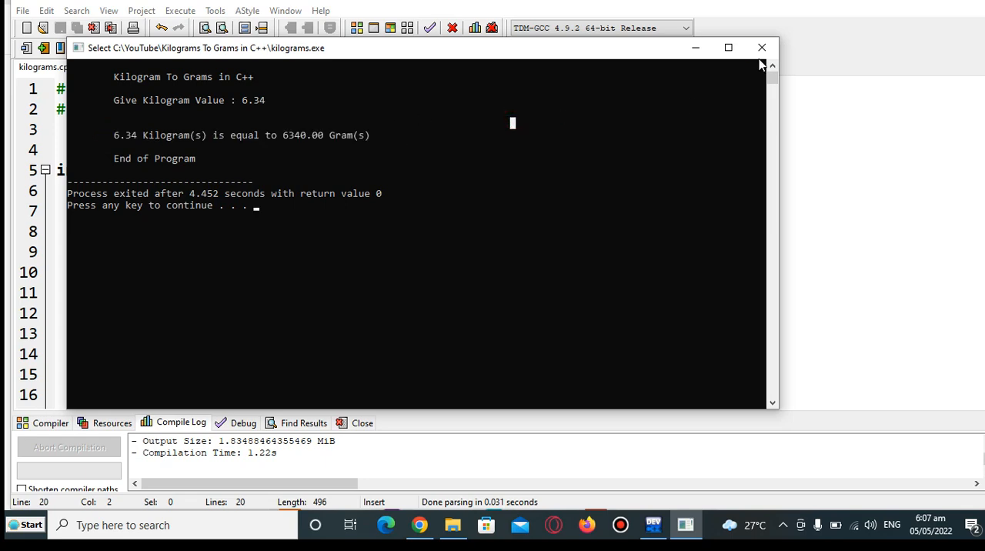
# - Close the console output window and return to the kilograms.cpp source
pyautogui.click(760, 46)
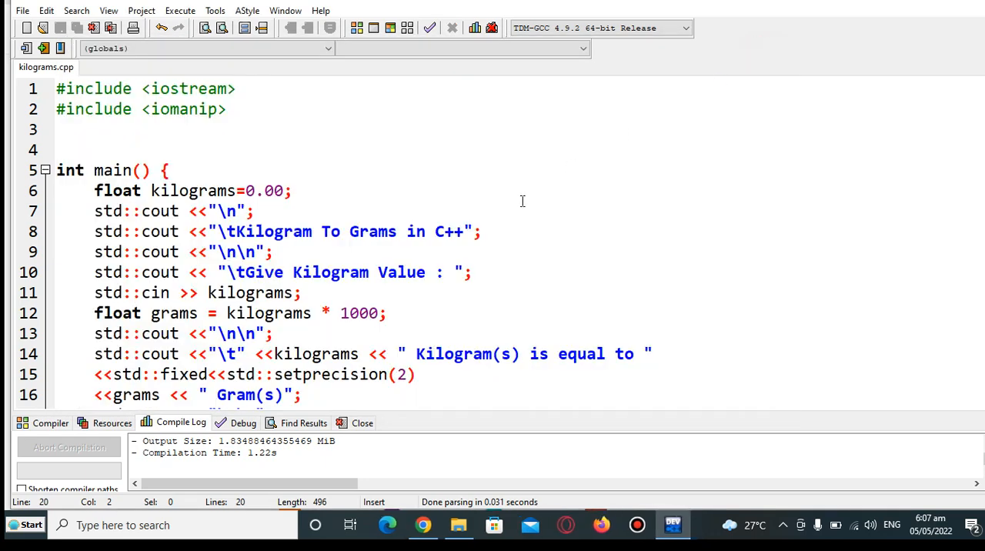
pyautogui.scroll(-3)
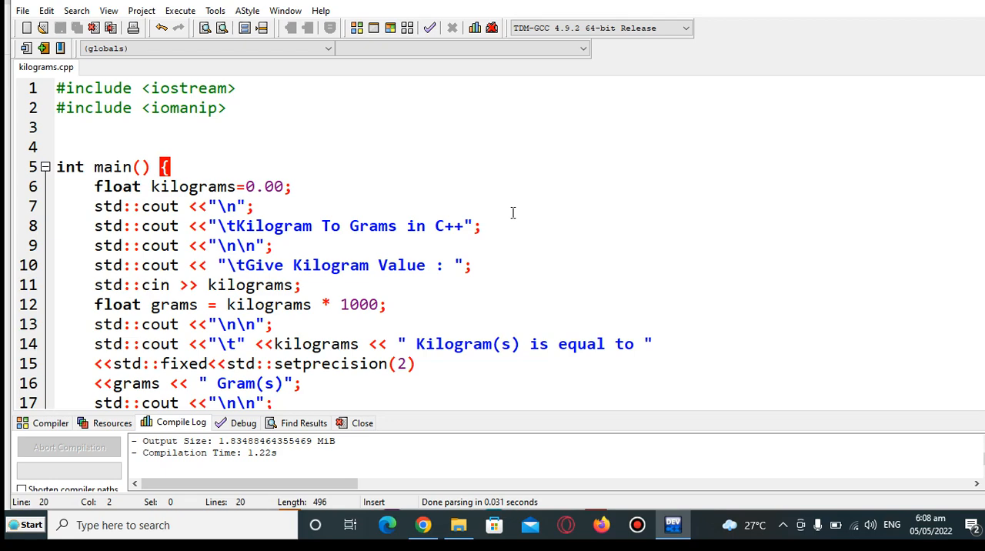
pyautogui.moveTo(517, 213)
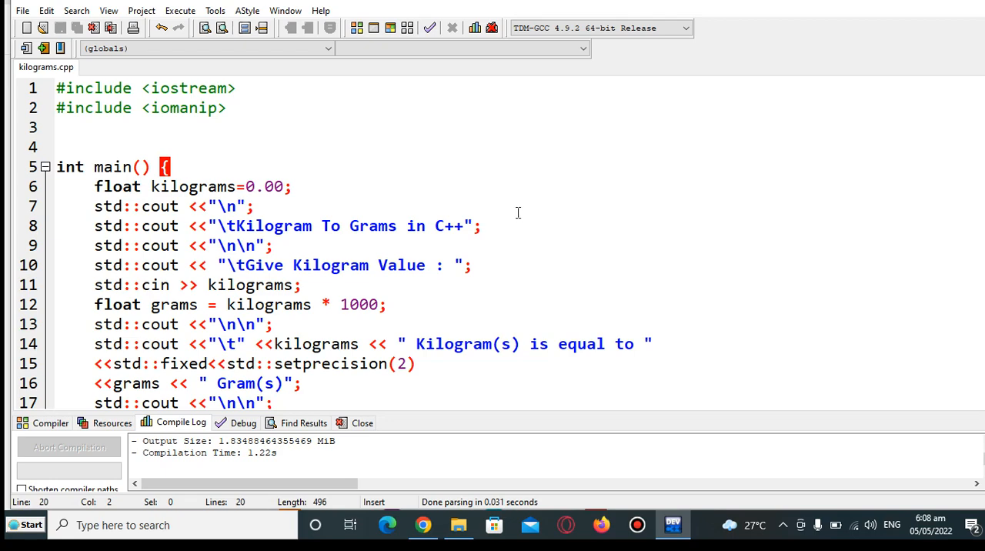